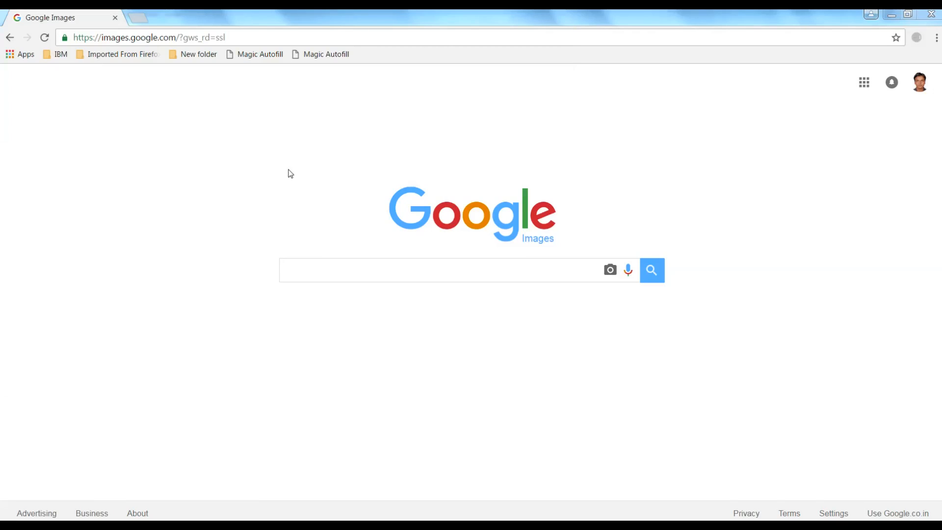
pyautogui.moveTo(232, 118)
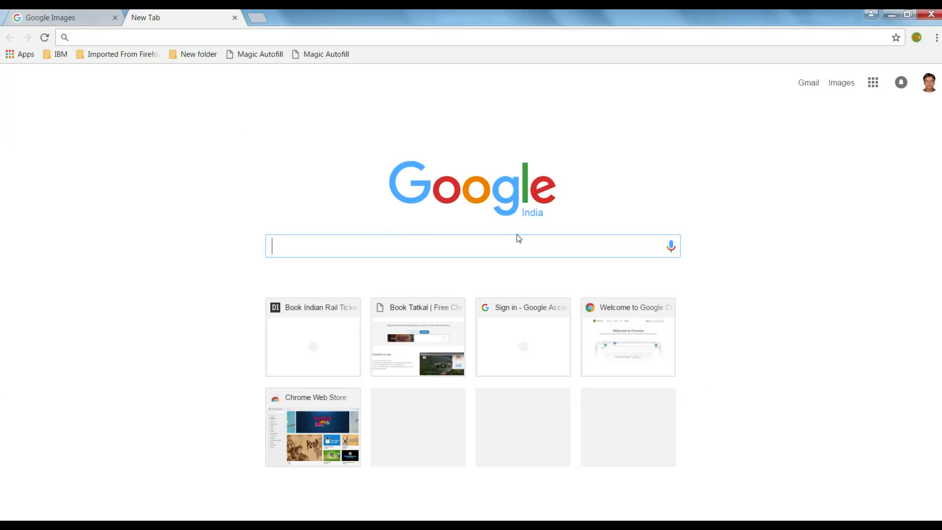
pyautogui.moveTo(462, 248)
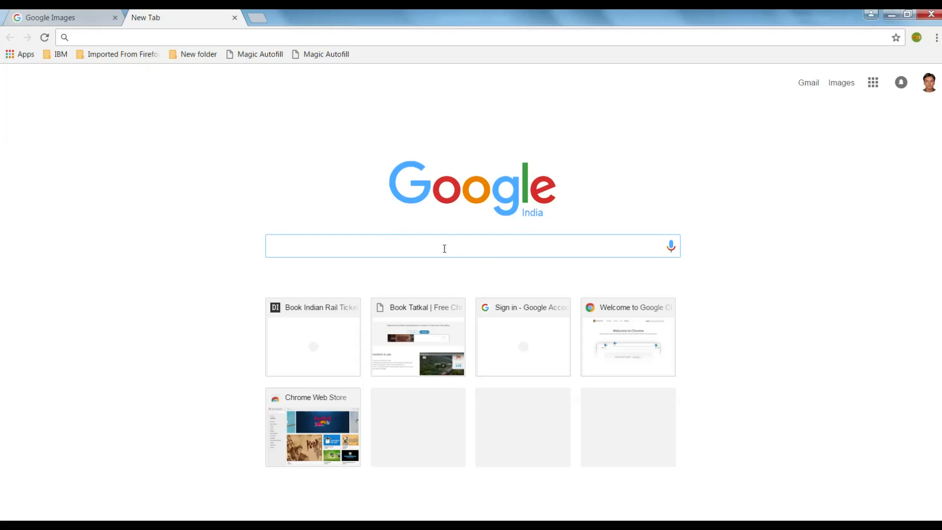
# - Search Google for 'google image' and follow the Google Images result
pyautogui.write('google image')
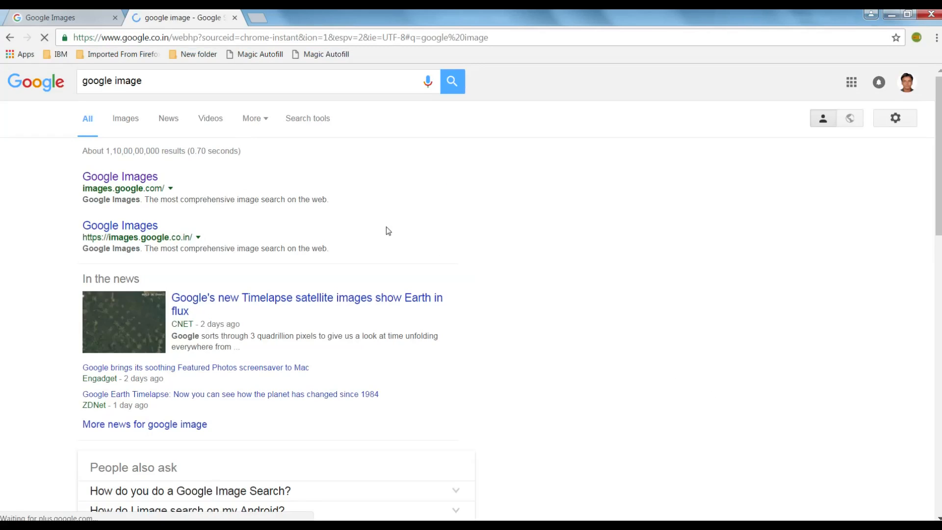
pyautogui.click(119, 177)
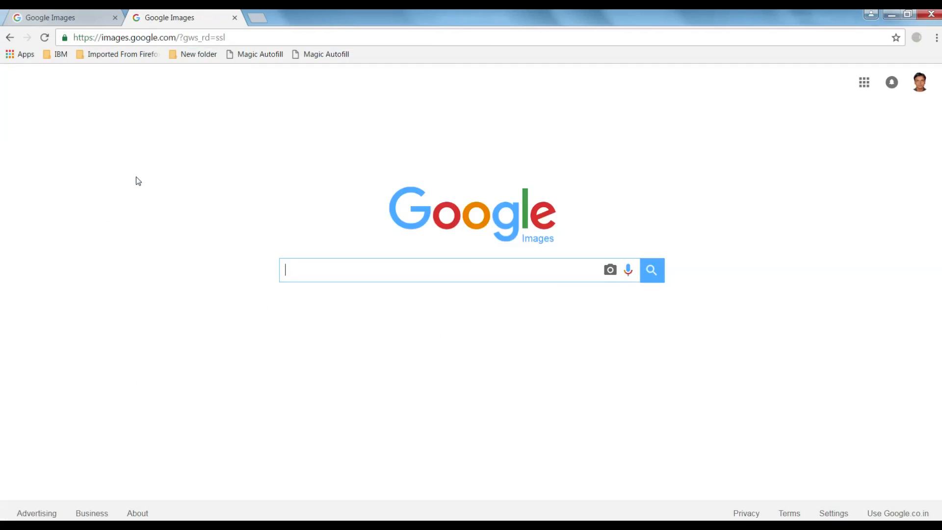
pyautogui.moveTo(671, 319)
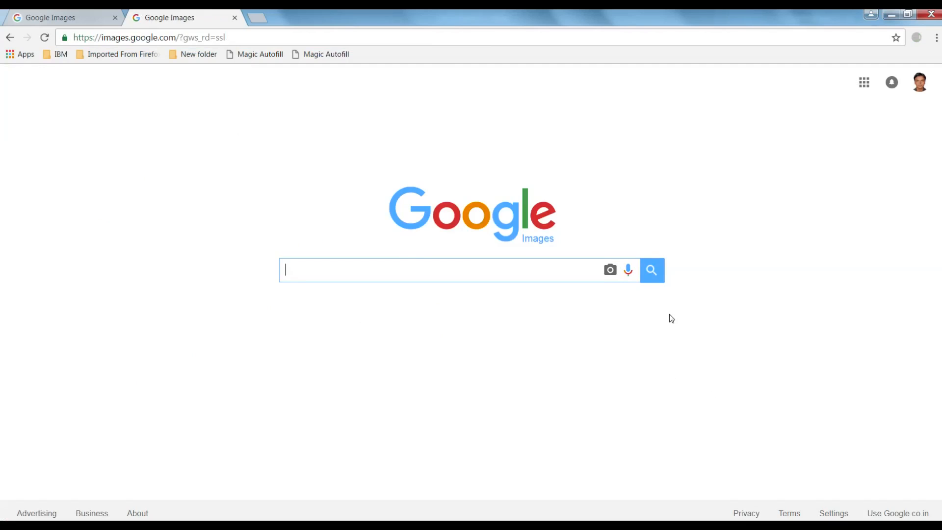
pyautogui.moveTo(629, 286)
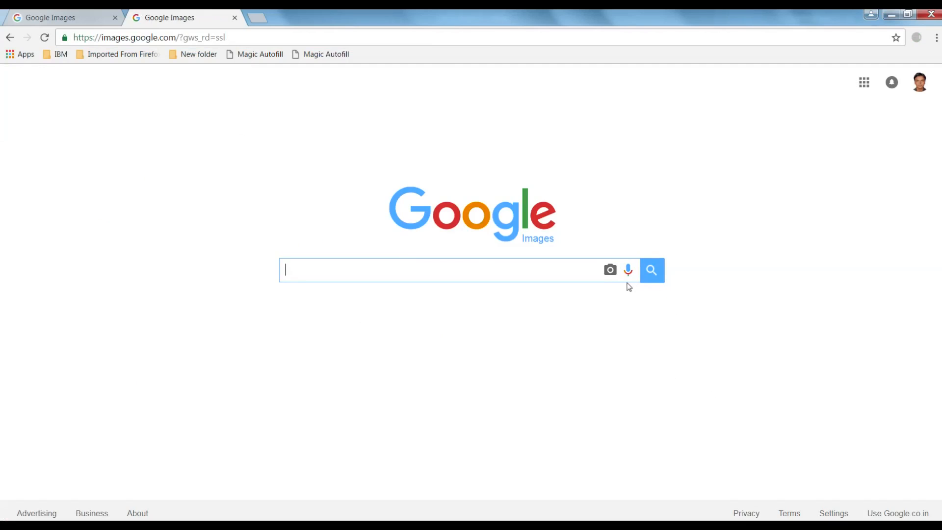
pyautogui.moveTo(627, 278)
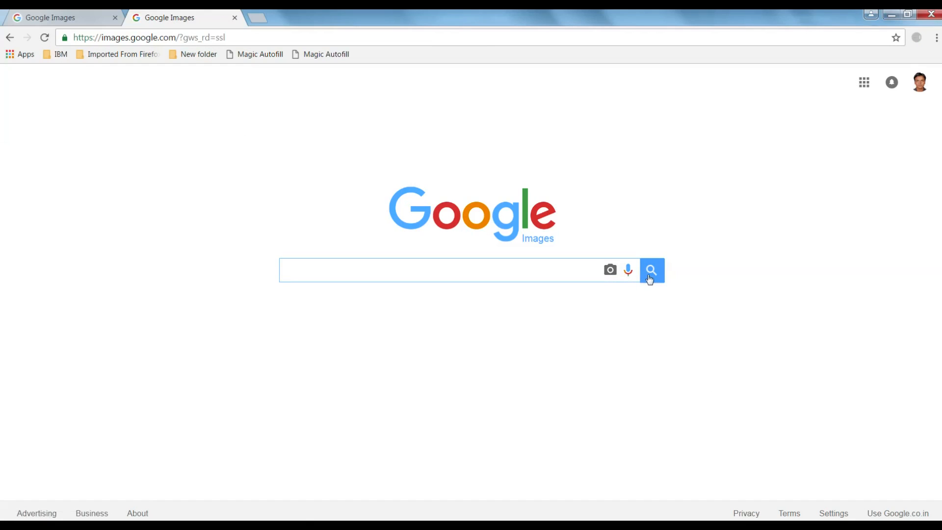
pyautogui.moveTo(634, 286)
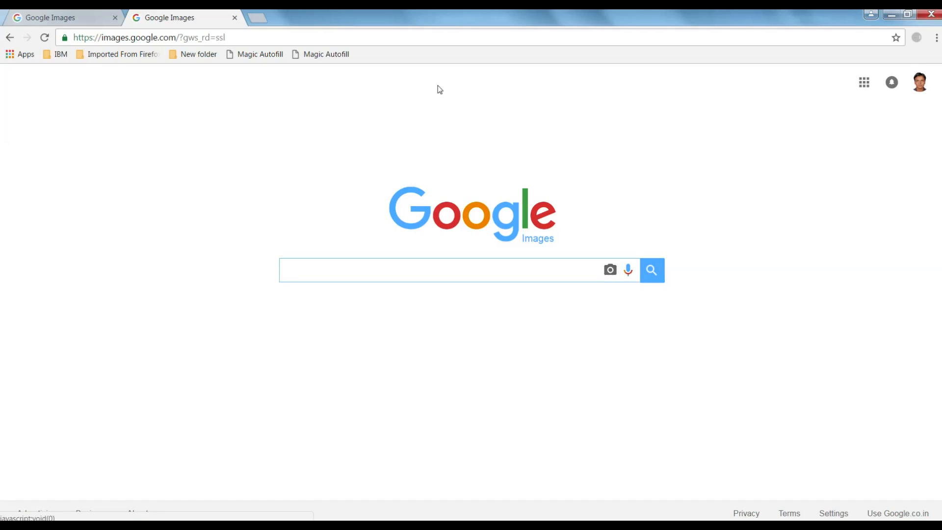
pyautogui.moveTo(610, 270)
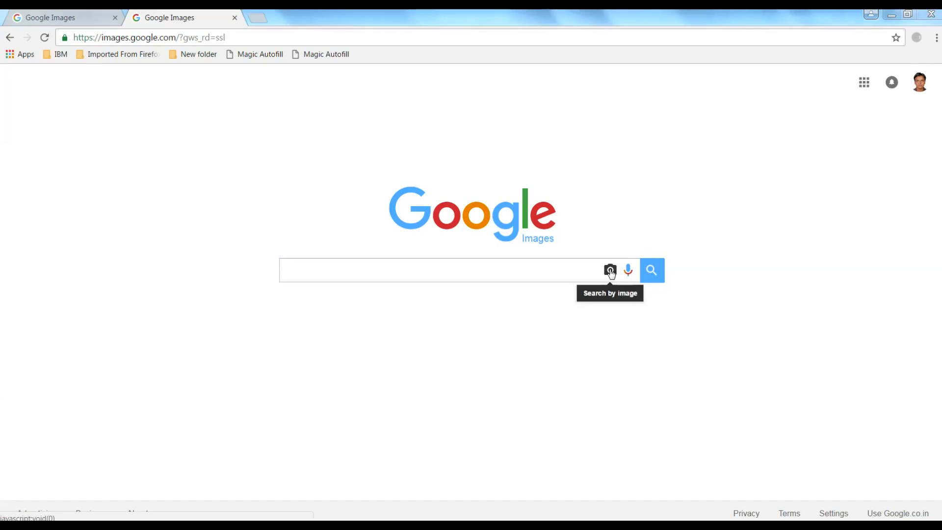
# - Choose search by image, the 'Upload an image' option, and bring up the file chooser
pyautogui.click(609, 271)
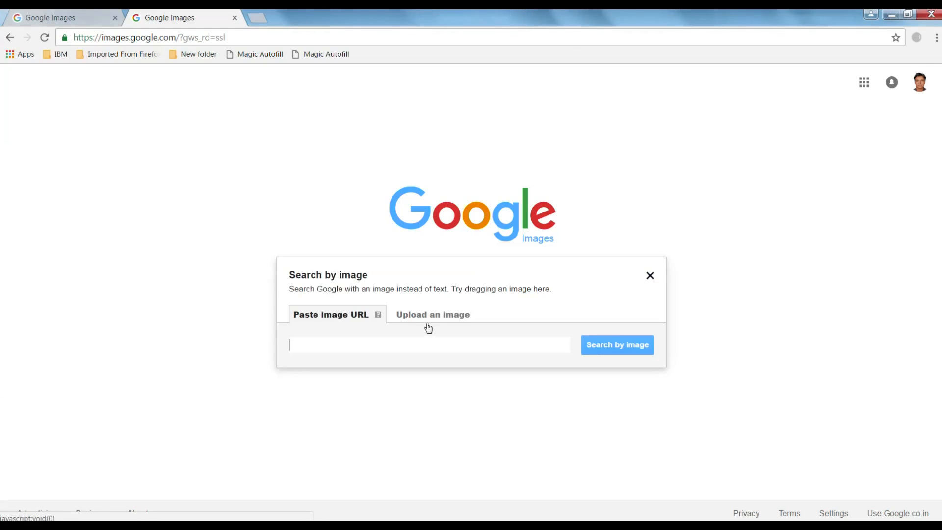
pyautogui.click(432, 314)
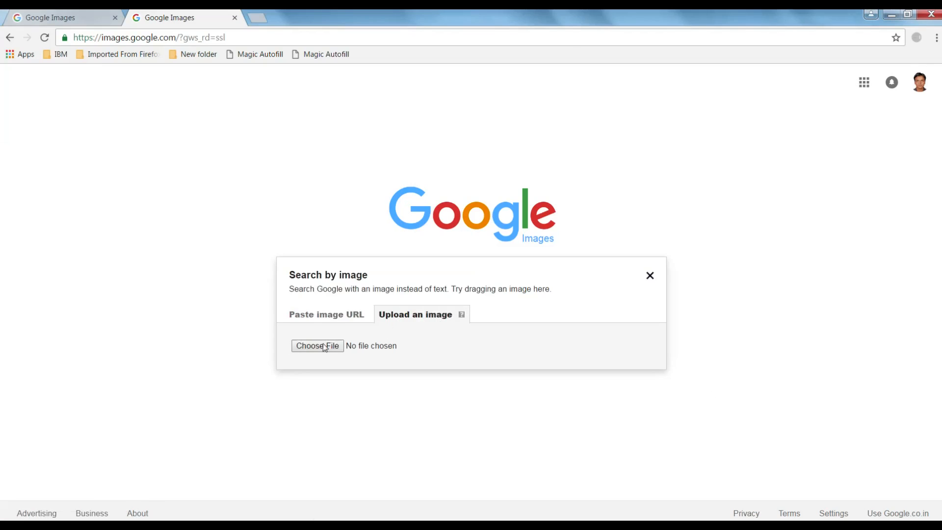
pyautogui.click(317, 345)
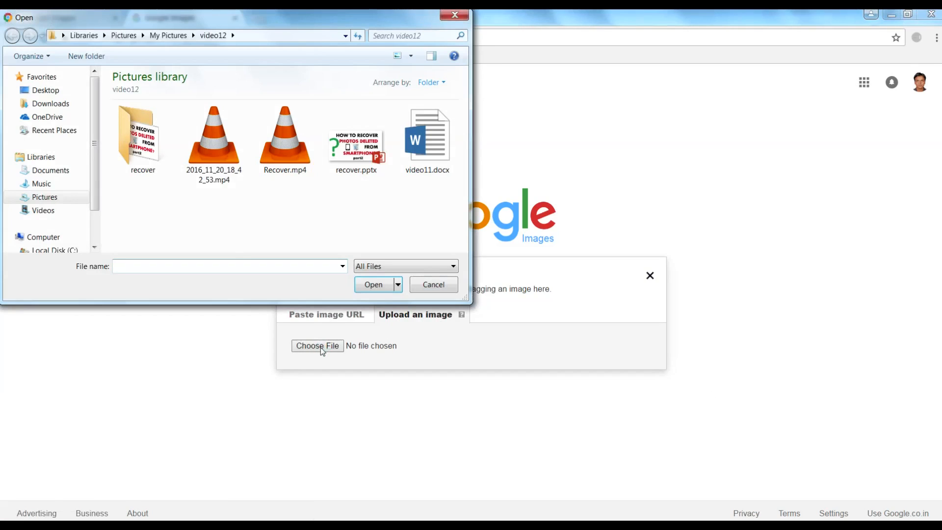
# - Browse the Pictures library folders to locate the helmet photo fact1.jpg for upload
pyautogui.click(143, 134)
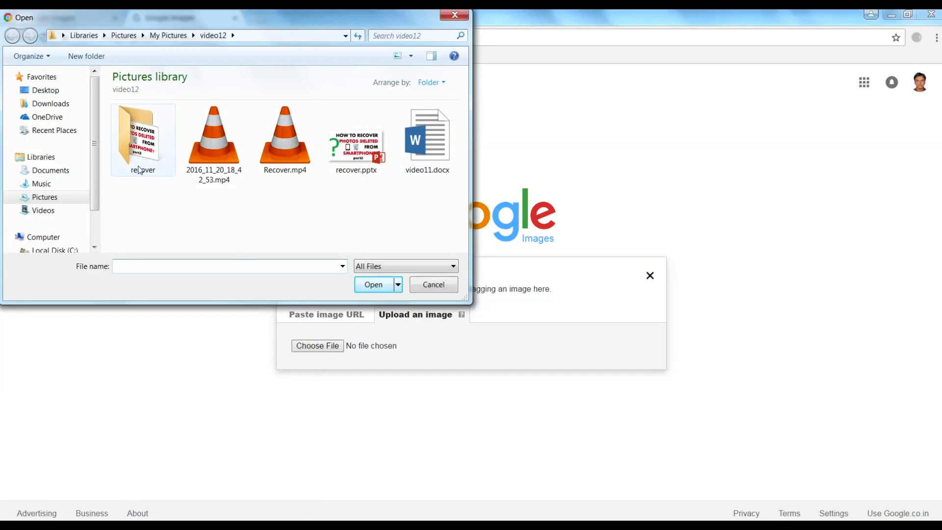
pyautogui.scroll(-3)
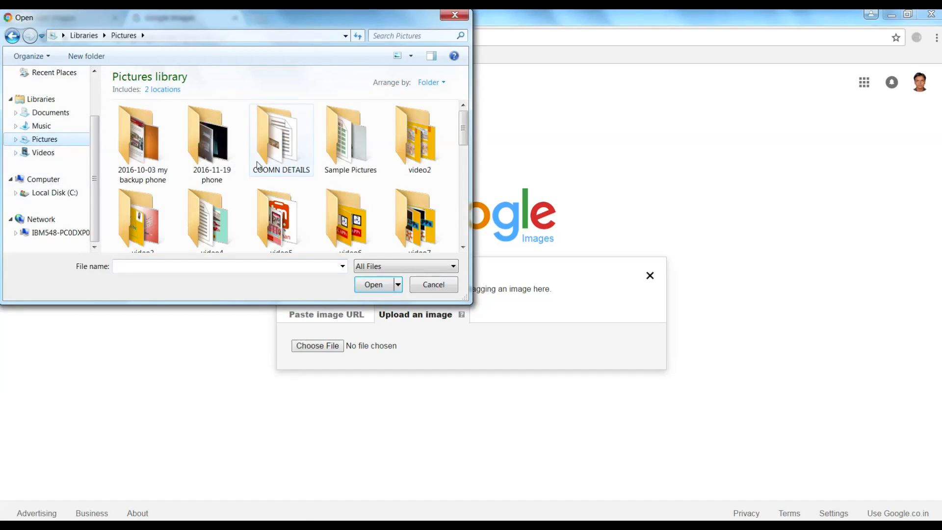
pyautogui.click(372, 284)
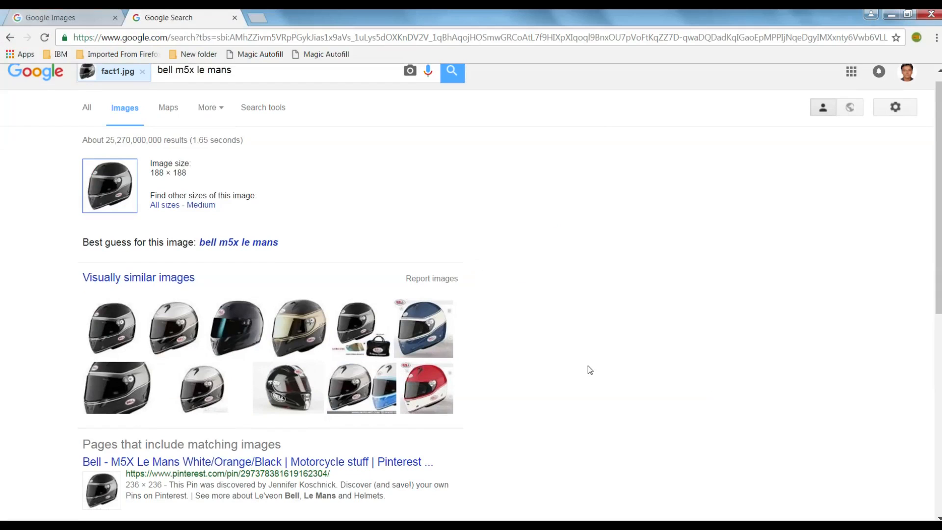
pyautogui.scroll(-3)
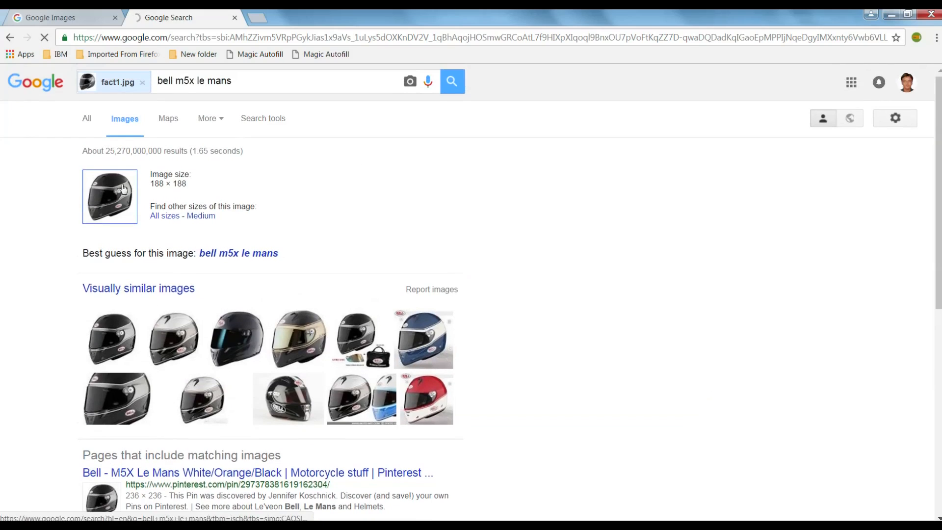
pyautogui.moveTo(141, 220)
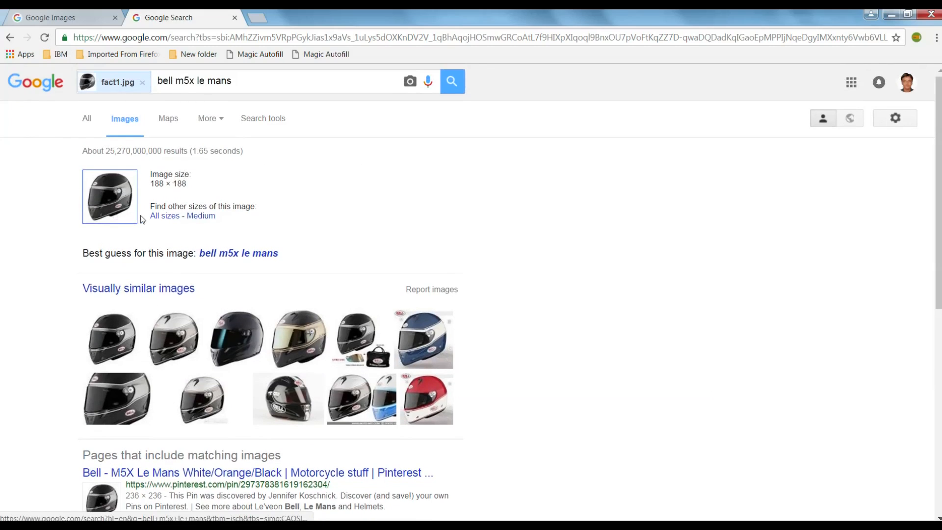
pyautogui.moveTo(523, 271)
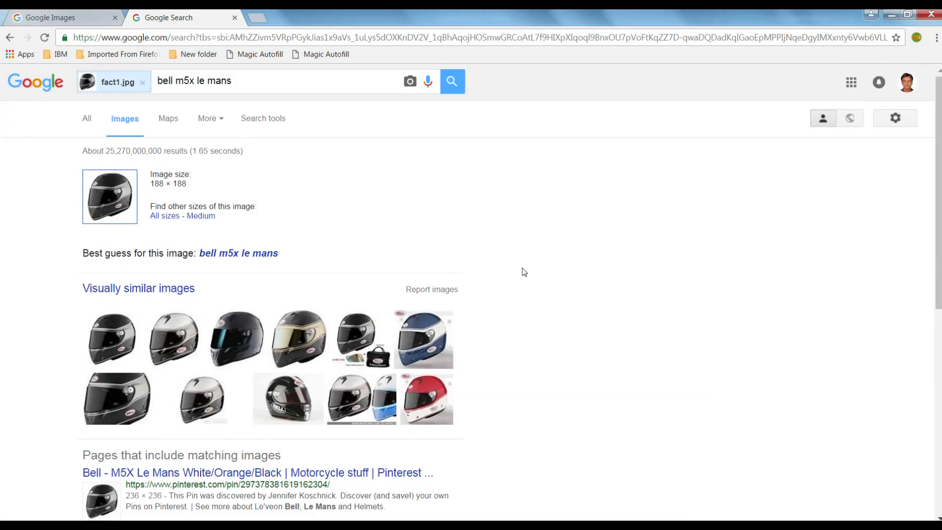
pyautogui.scroll(-3)
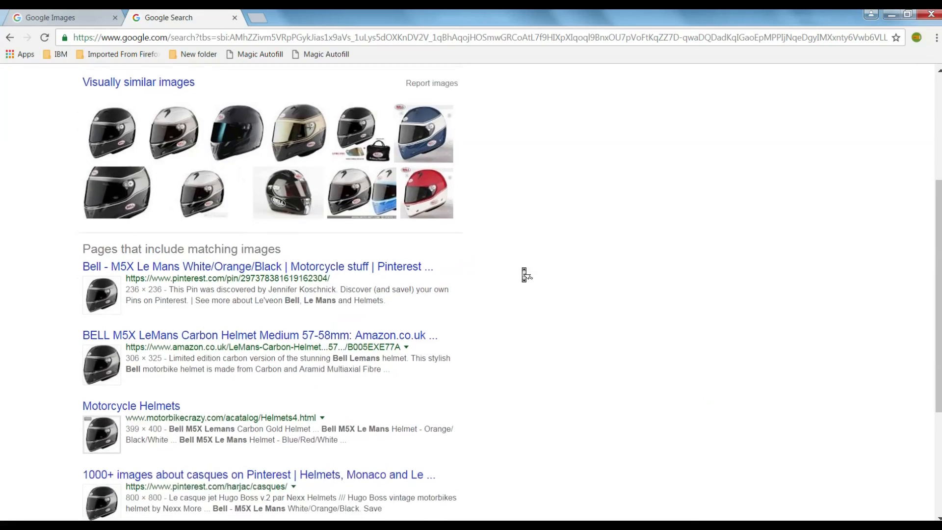
pyautogui.scroll(-3)
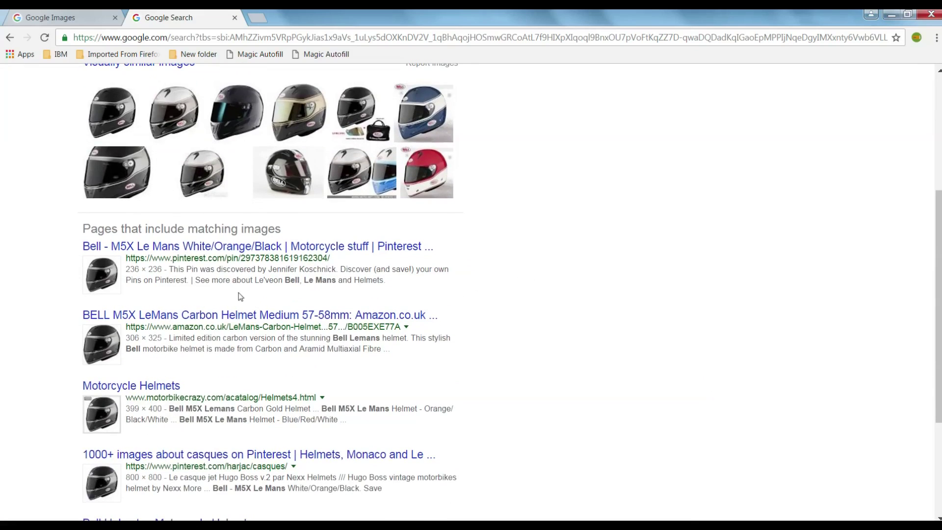
pyautogui.moveTo(183, 246)
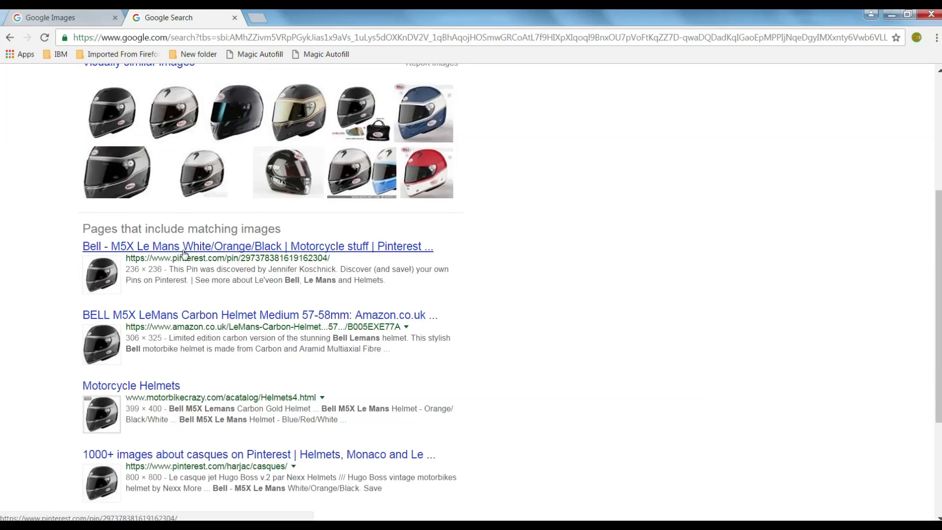
pyautogui.moveTo(263, 258)
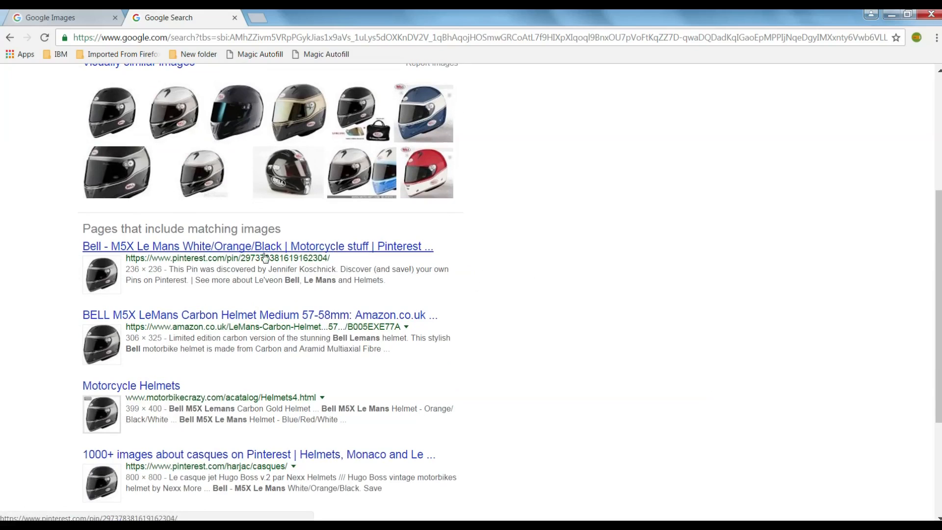
pyautogui.moveTo(238, 315)
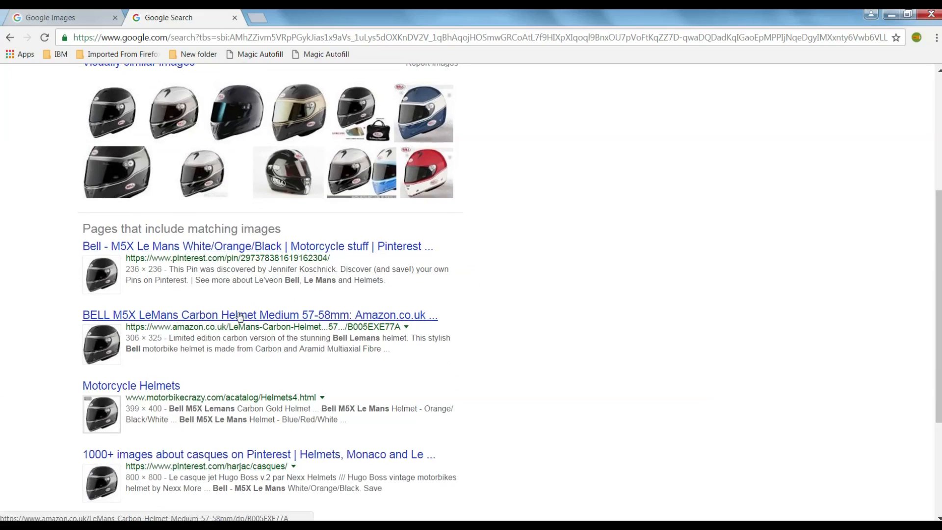
pyautogui.scroll(3)
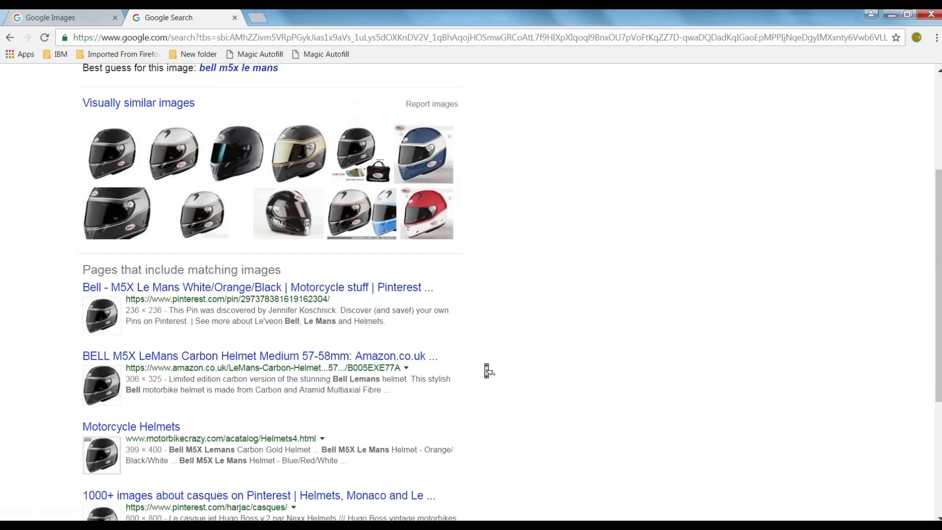
pyautogui.scroll(-3)
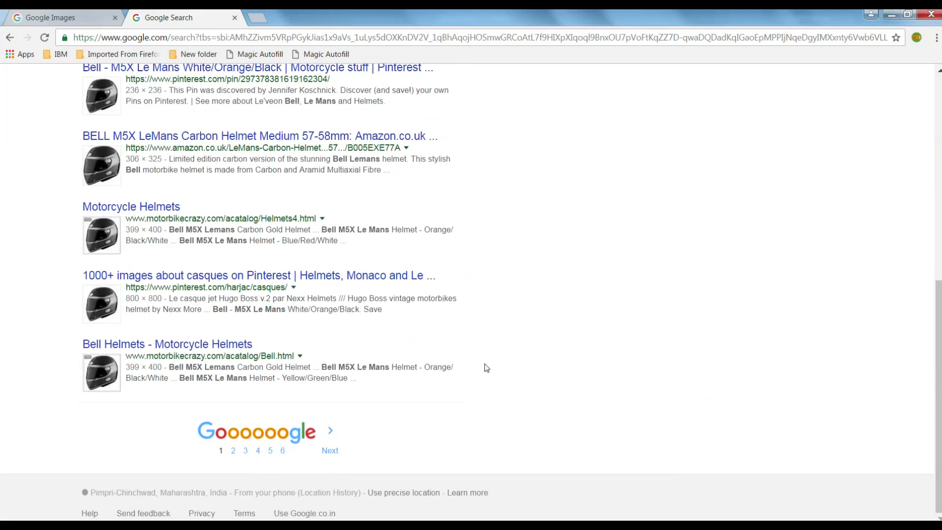
pyautogui.scroll(3)
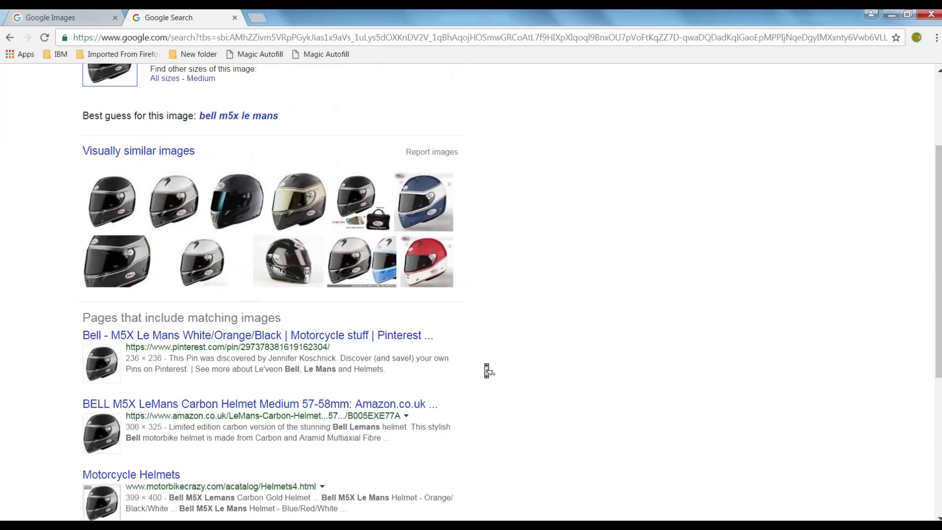
pyautogui.scroll(3)
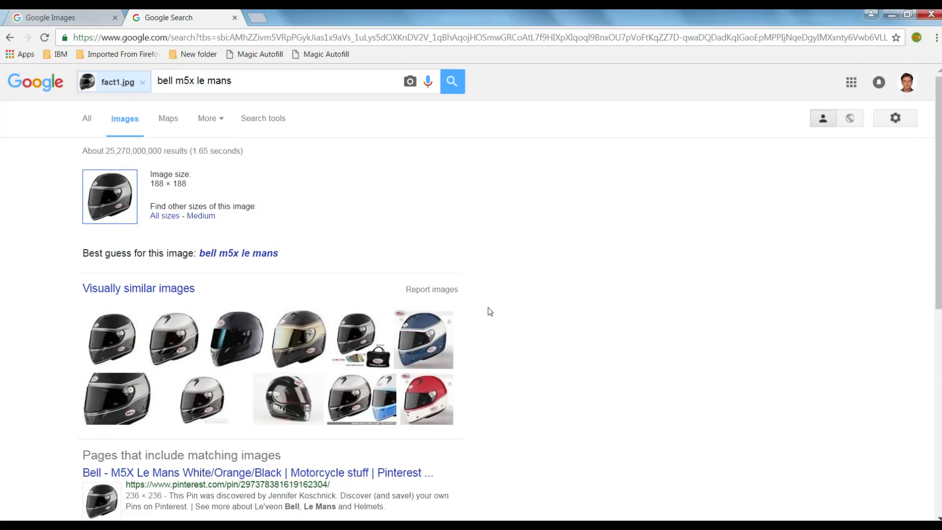